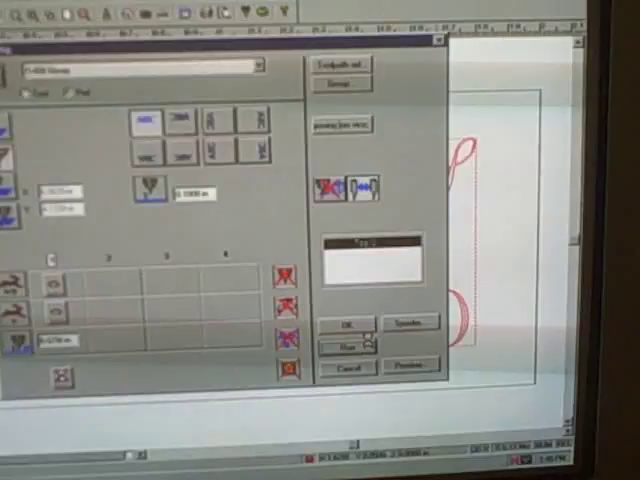
Send the script letter design from the output dialog to the cutting machine to start machining.
click(347, 346)
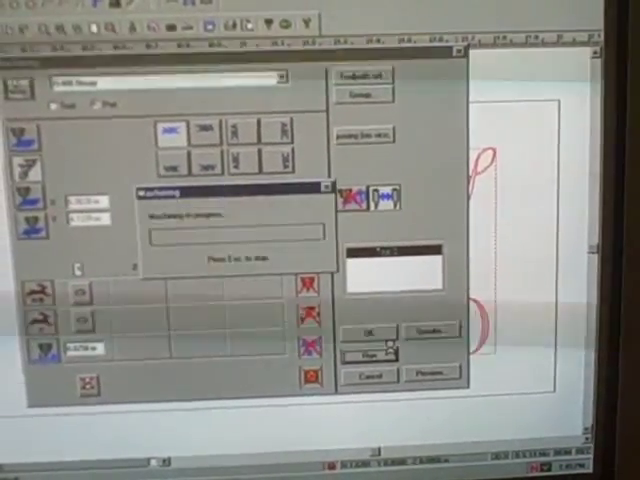